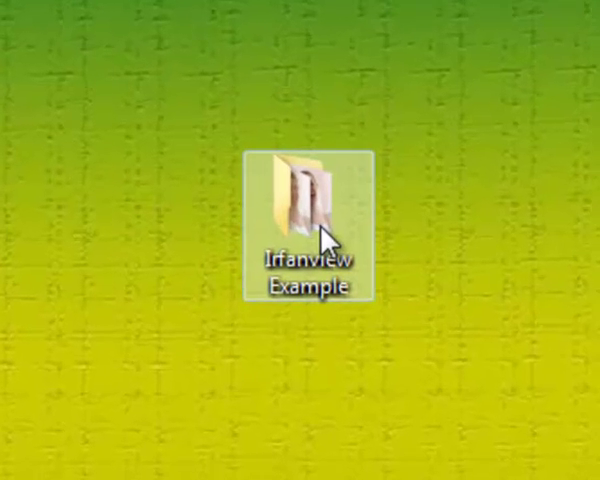
# Open the Irfanview Example folder, browse ivsample1–3, and switch to IrfanView.
pyautogui.click(308, 200)
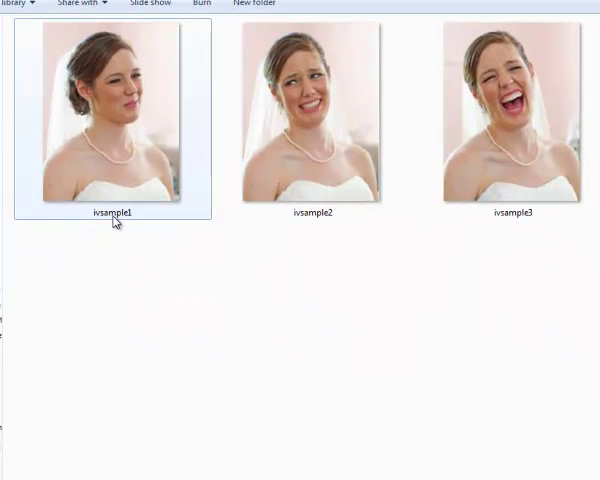
pyautogui.click(311, 120)
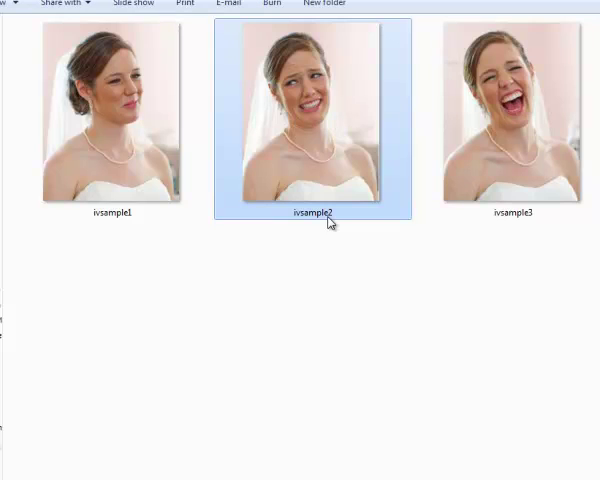
pyautogui.click(512, 120)
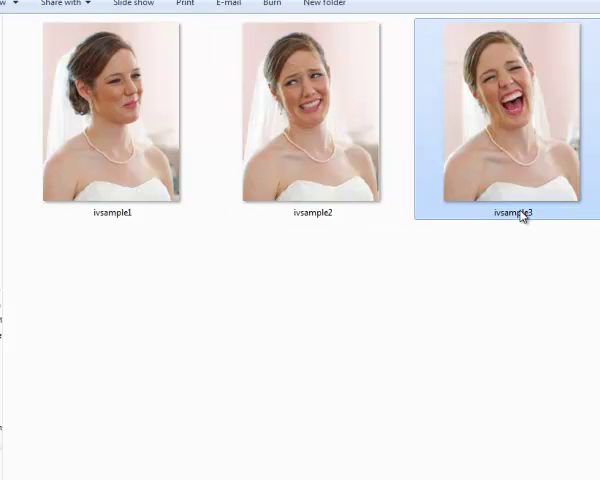
pyautogui.moveTo(510, 253)
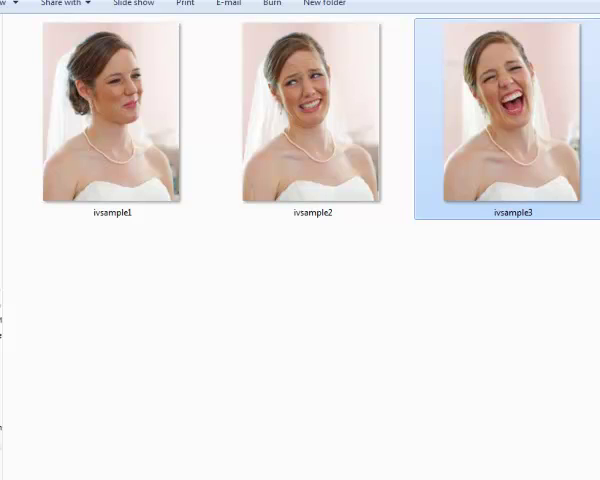
pyautogui.click(137, 31)
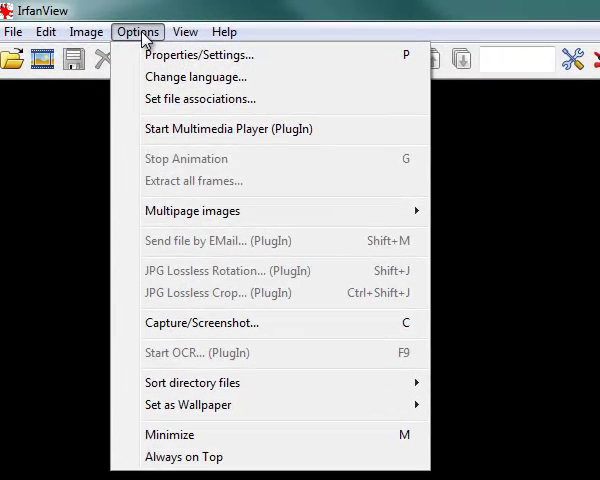
pyautogui.moveTo(192, 210)
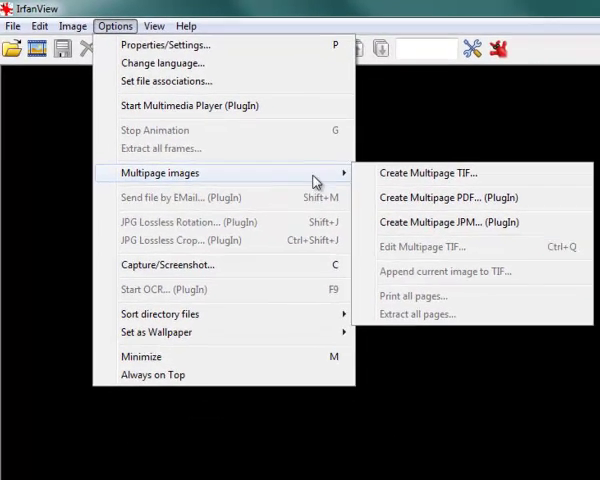
pyautogui.moveTo(425, 168)
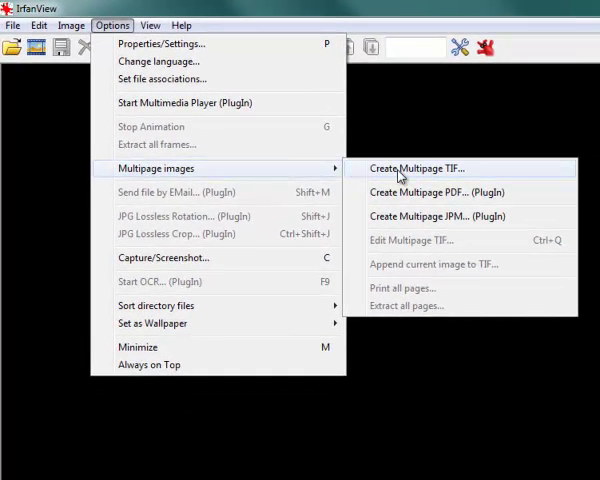
# Choose Options > Multipage images > Create Multipage TIF.
pyautogui.click(417, 168)
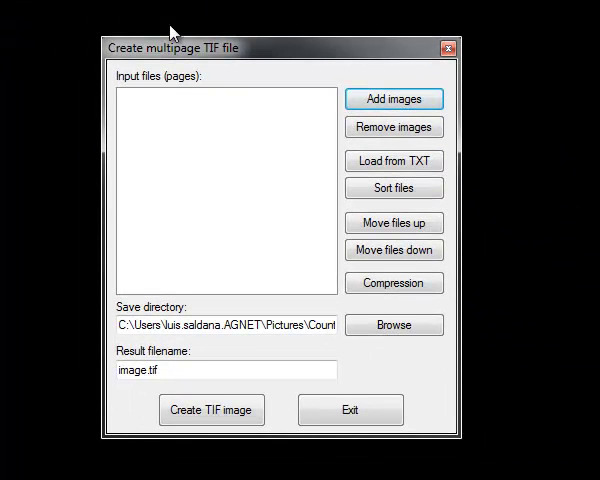
pyautogui.moveTo(207, 57)
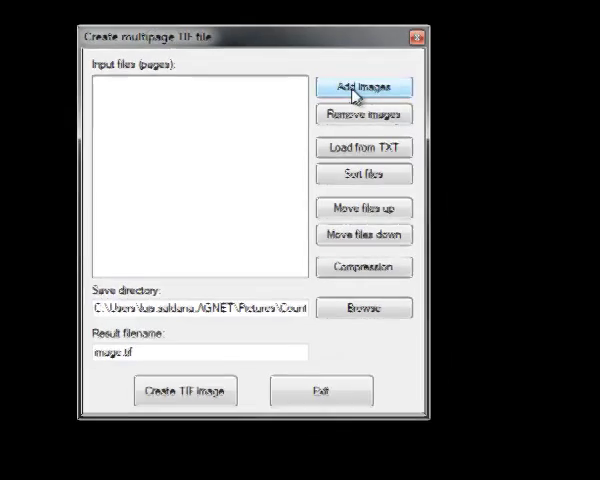
# Open Add images and pick ivsample1 from the Irfanview Example folder.
pyautogui.click(363, 86)
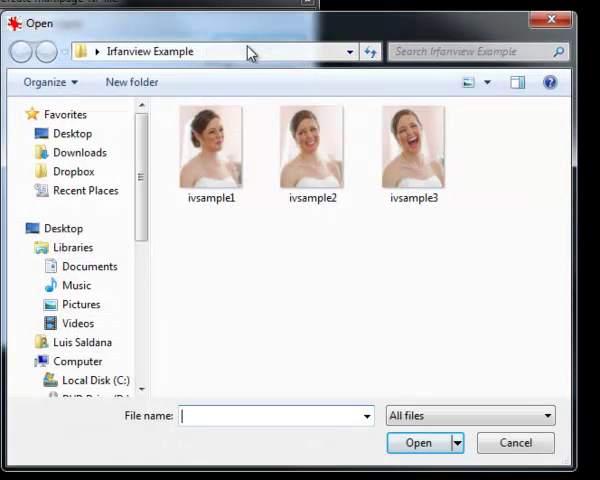
pyautogui.click(210, 145)
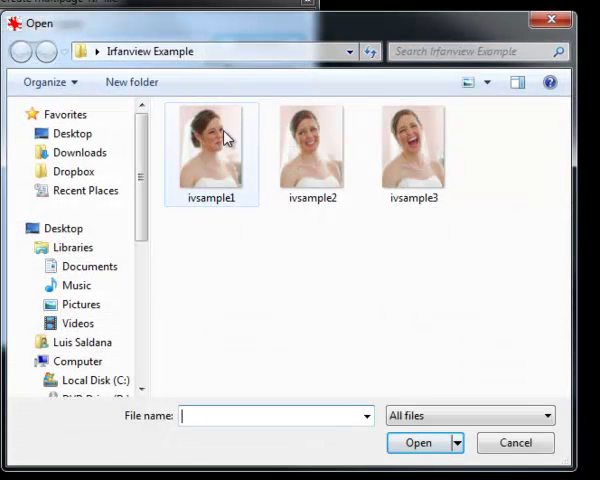
pyautogui.click(217, 247)
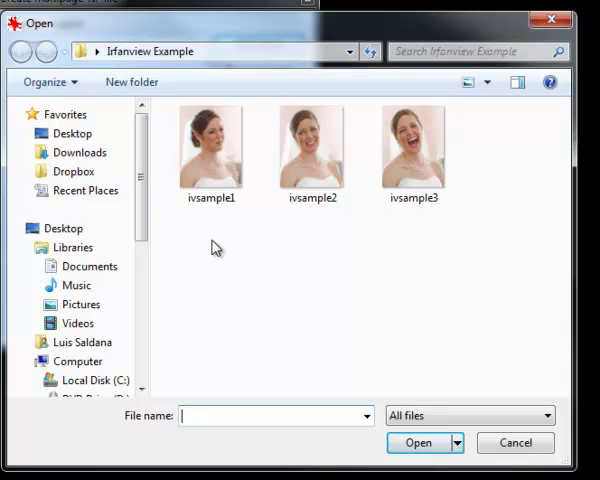
pyautogui.click(211, 150)
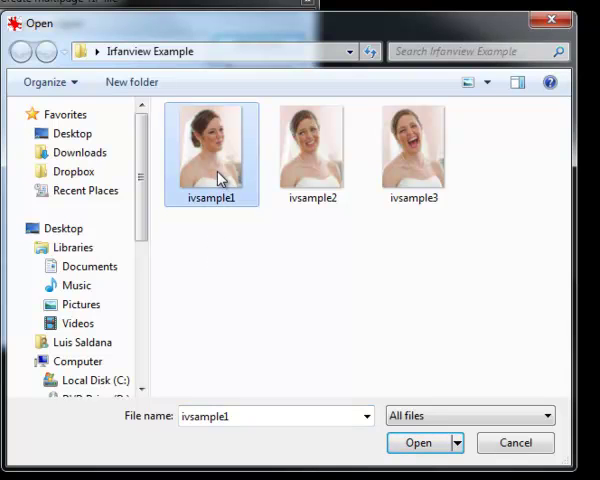
pyautogui.moveTo(238, 178)
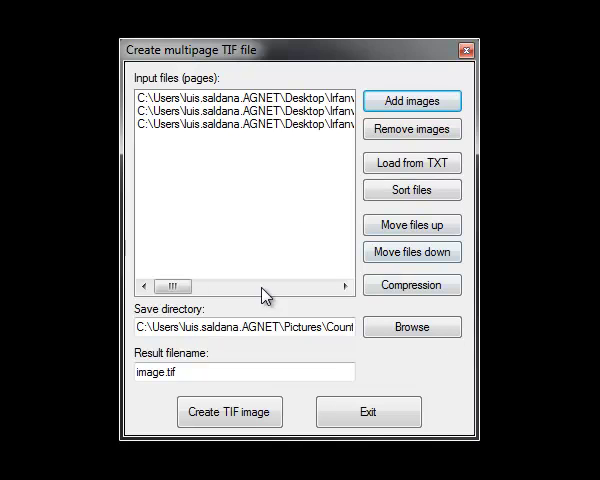
pyautogui.moveTo(175, 287); pyautogui.dragTo(215, 289)
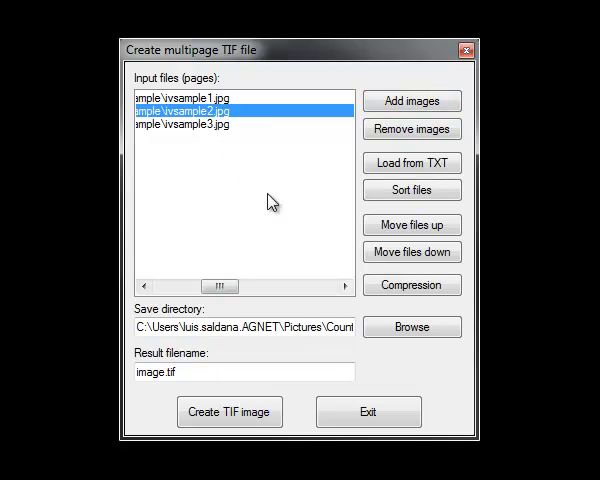
pyautogui.moveTo(411, 223)
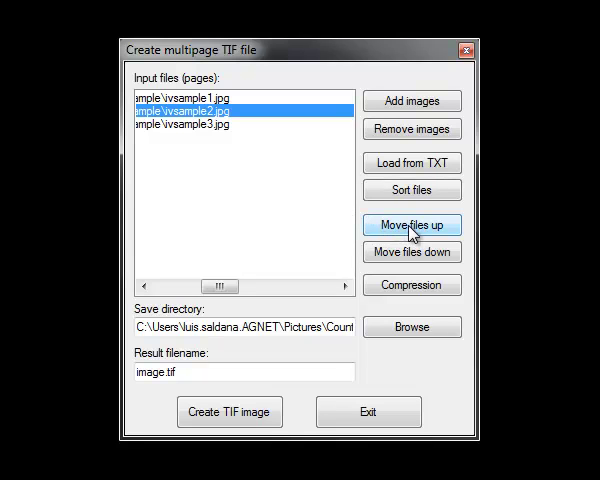
pyautogui.click(411, 218)
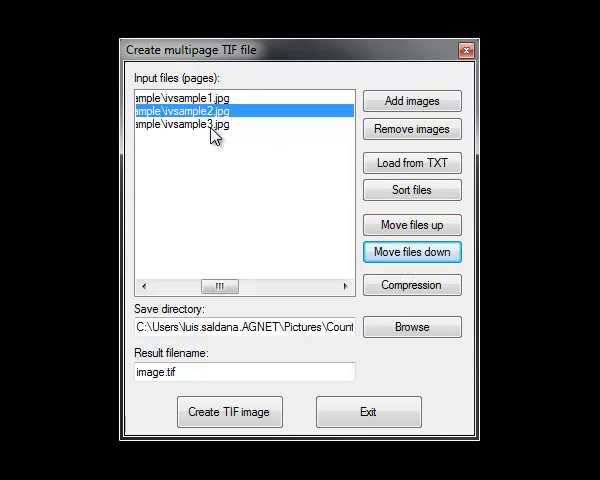
pyautogui.moveTo(243, 225)
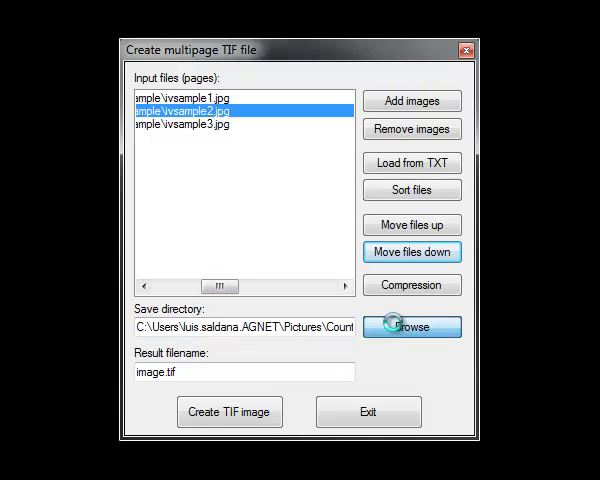
# Set the save folder, rename the result to 'multipagefile', and create the TIF.
pyautogui.click(411, 326)
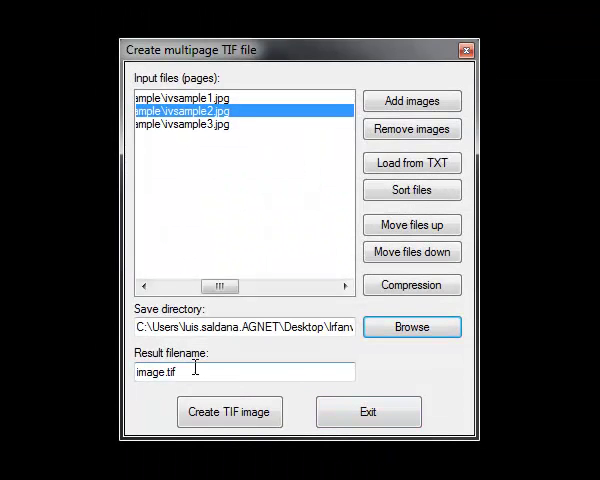
pyautogui.tripleClick(238, 371)
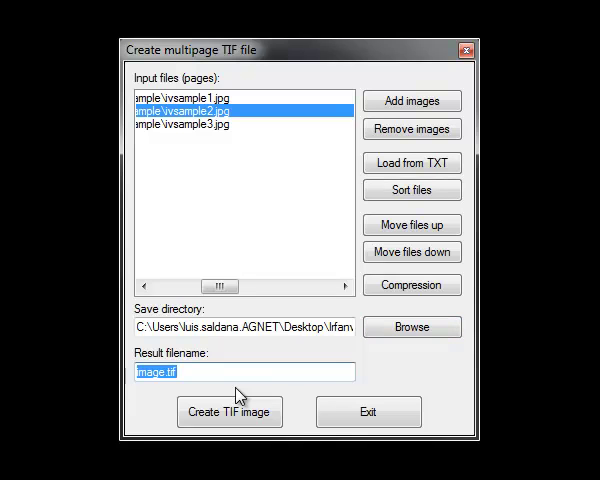
pyautogui.write('multipage')
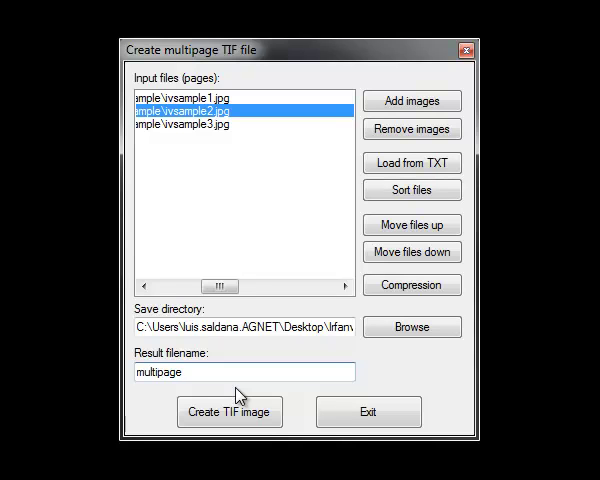
pyautogui.write('file')
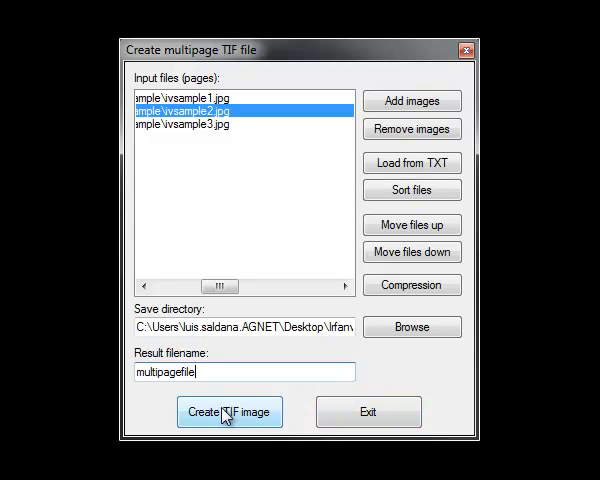
pyautogui.click(228, 411)
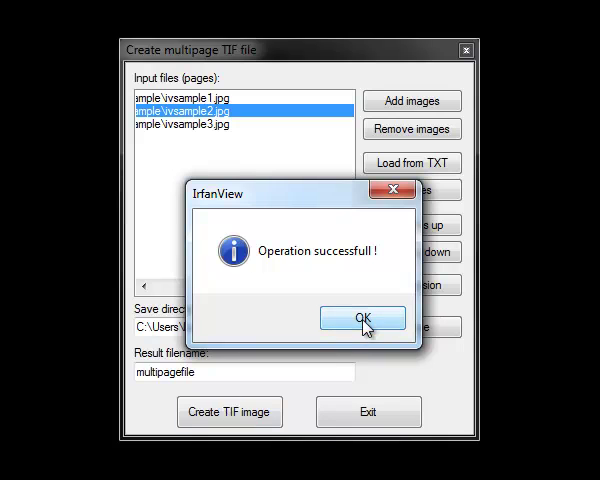
# Dismiss the success message and bring up the right-click menu for multipagefile in Explorer.
pyautogui.click(361, 317)
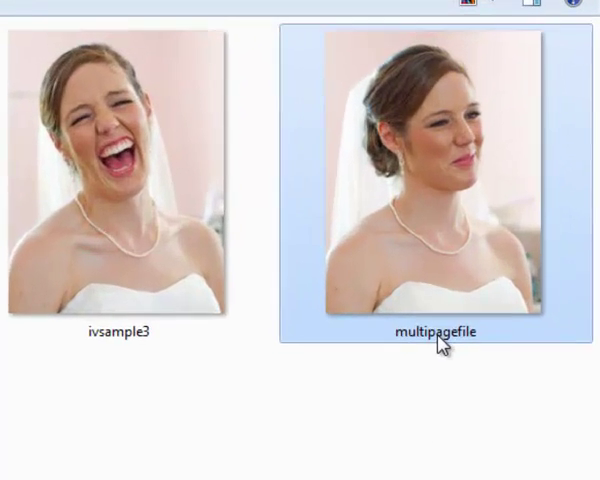
pyautogui.moveTo(443, 345)
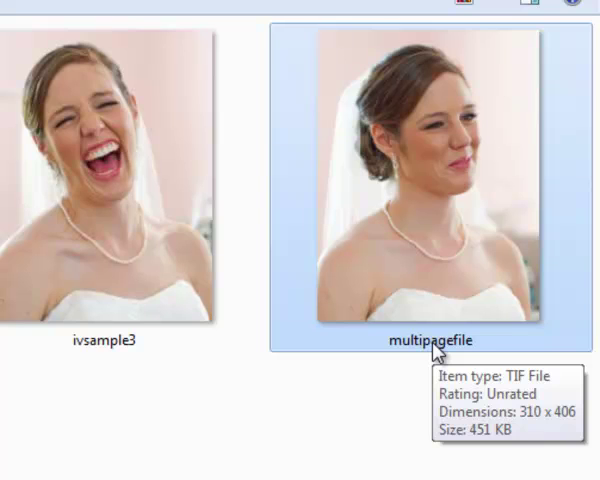
pyautogui.rightClick(410, 185)
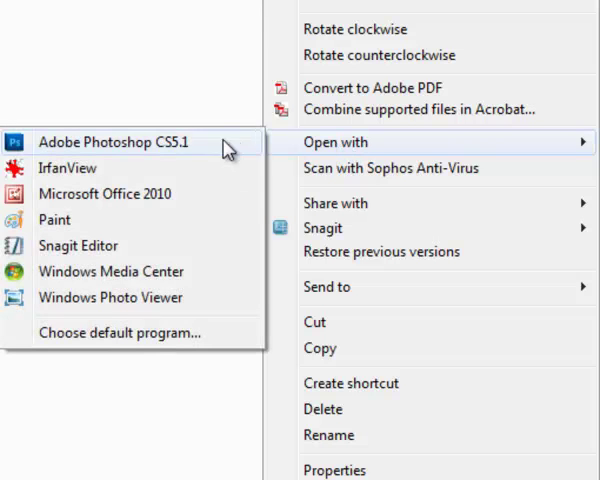
pyautogui.moveTo(130, 298)
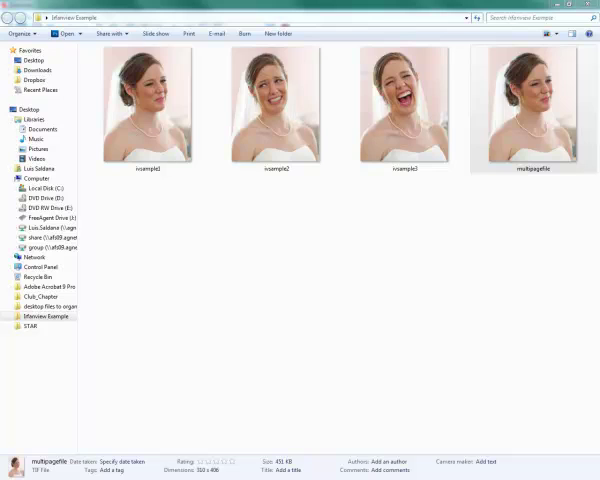
# Open multipagefile in Windows Photo Viewer and step forward to page 3 of 3.
pyautogui.doubleClick(532, 112)
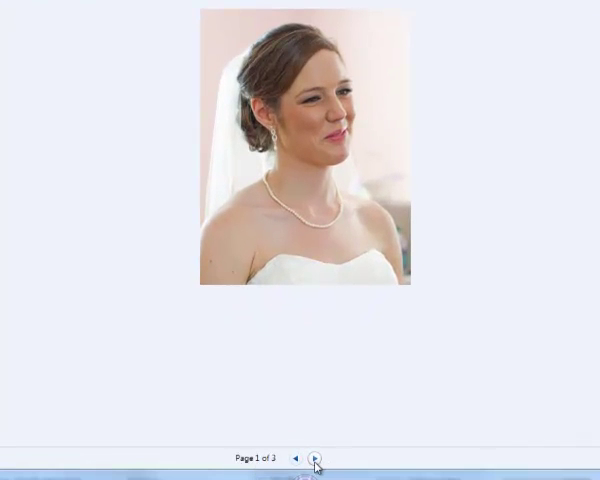
pyautogui.click(316, 458)
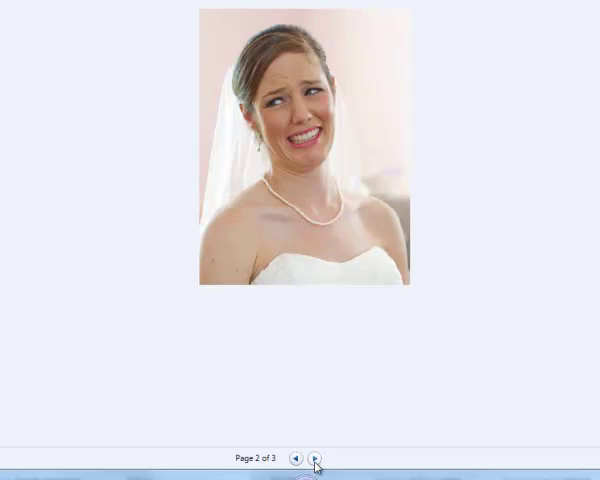
pyautogui.click(316, 458)
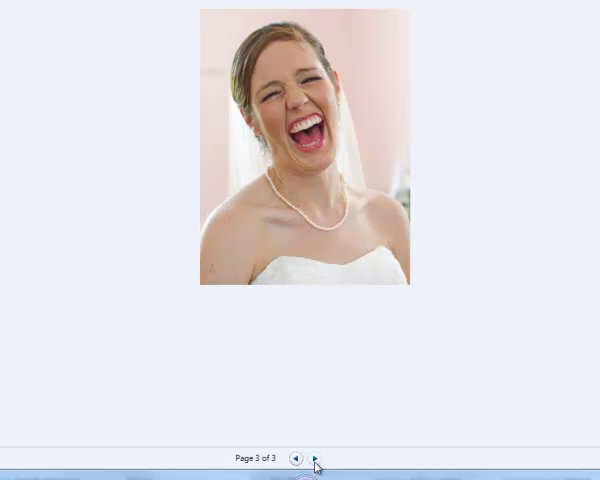